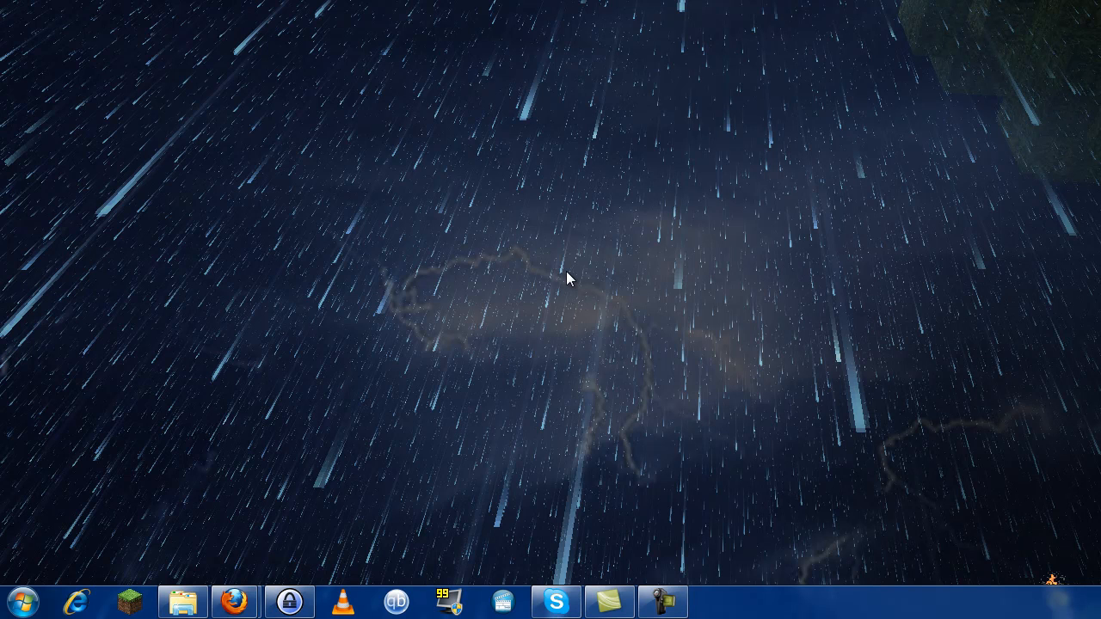
pyautogui.moveTo(599, 300)
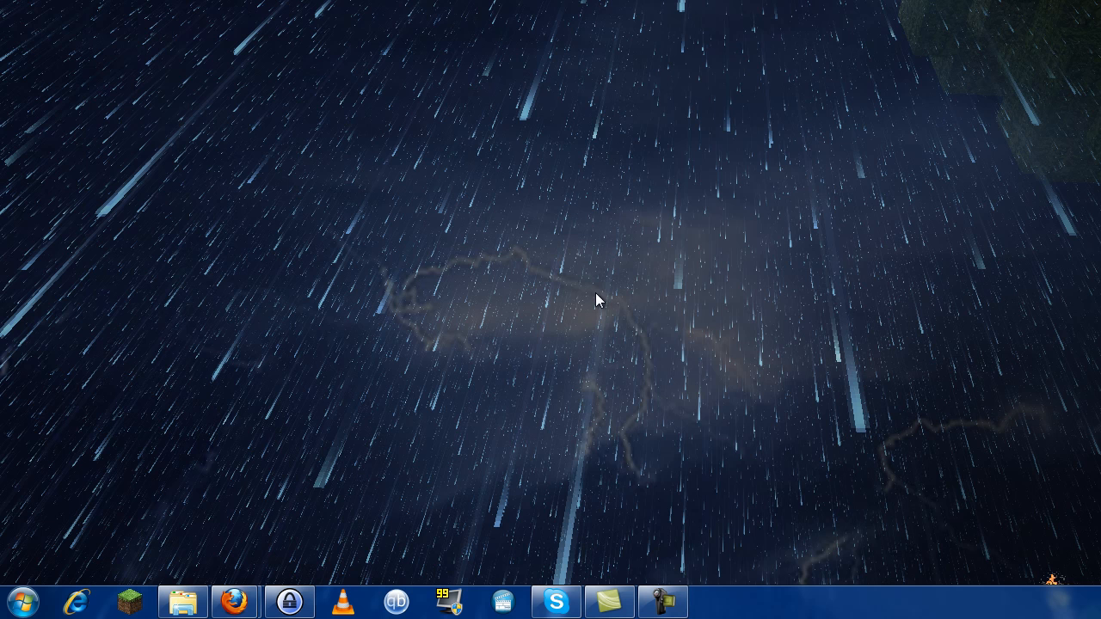
pyautogui.moveTo(603, 296)
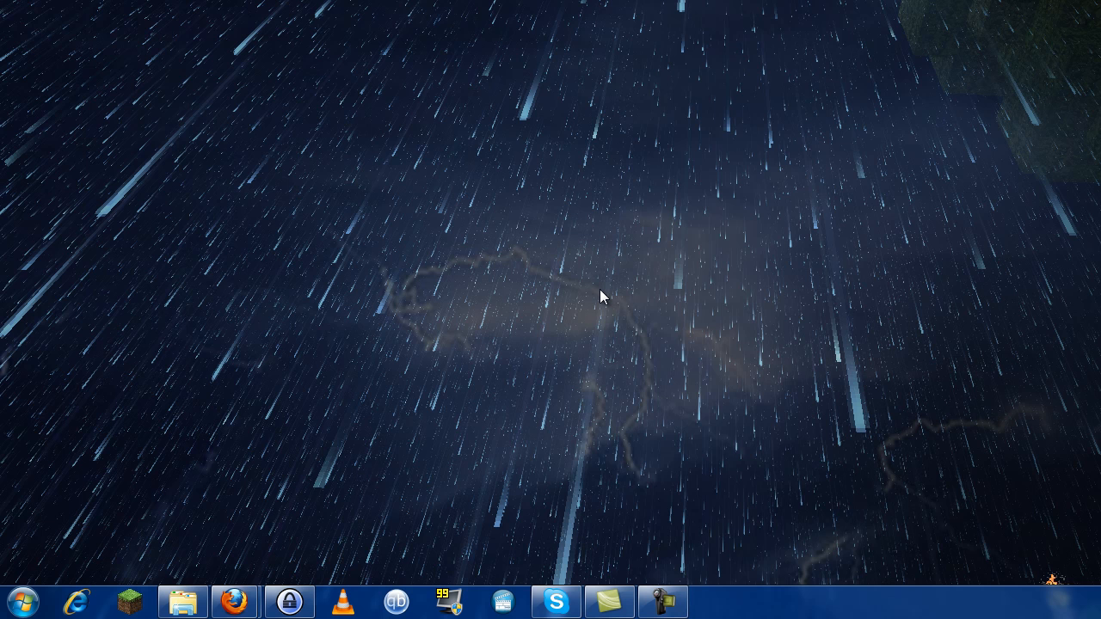
pyautogui.moveTo(587, 206)
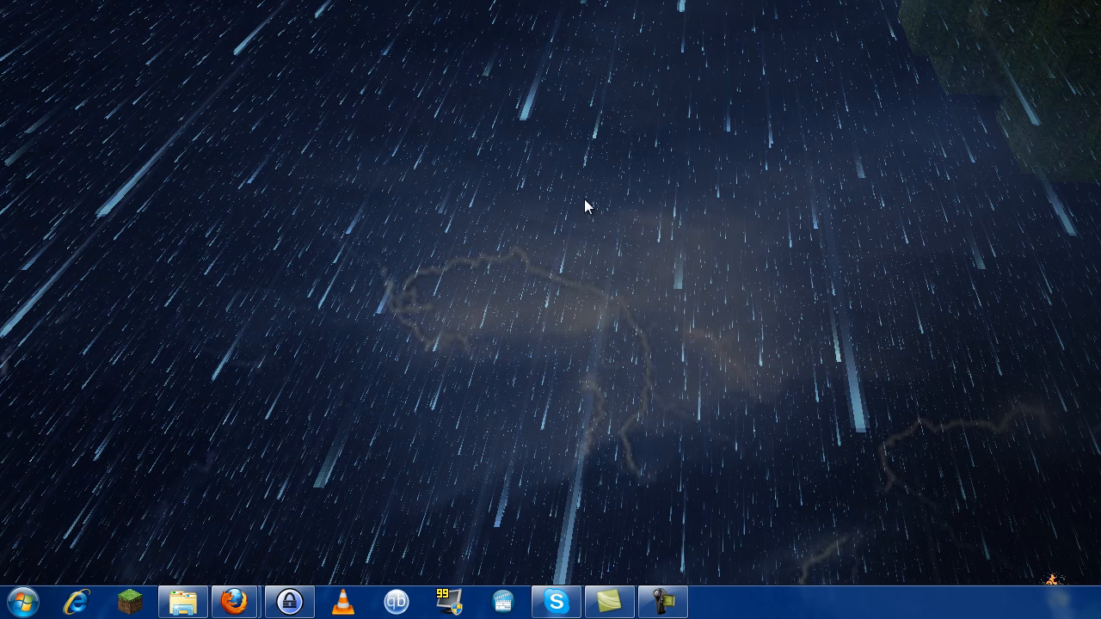
pyautogui.moveTo(502, 248)
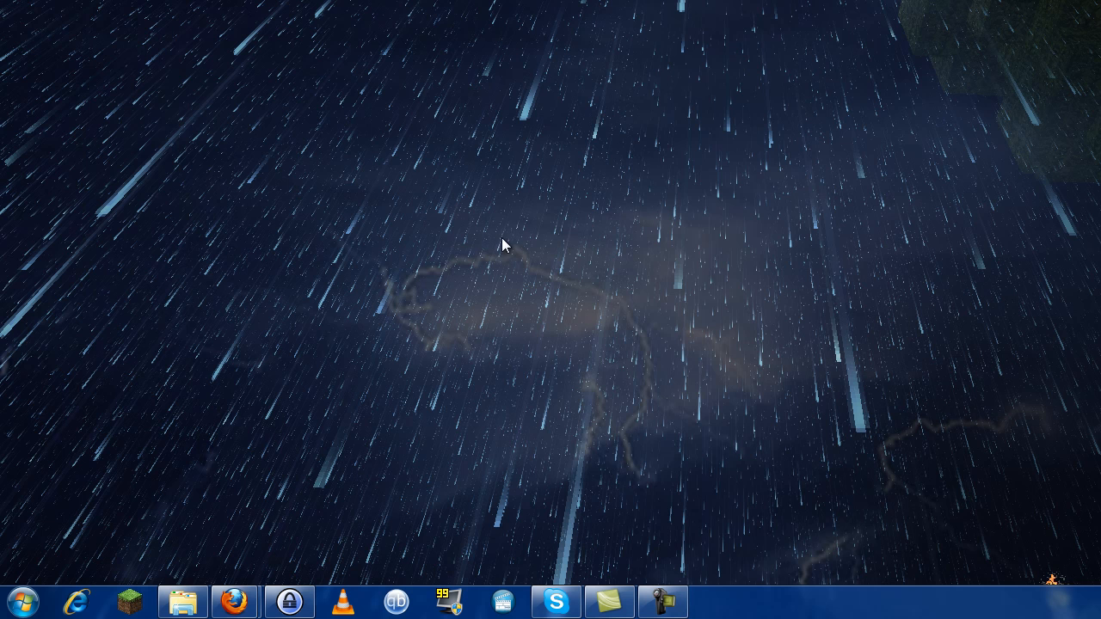
pyautogui.moveTo(468, 227)
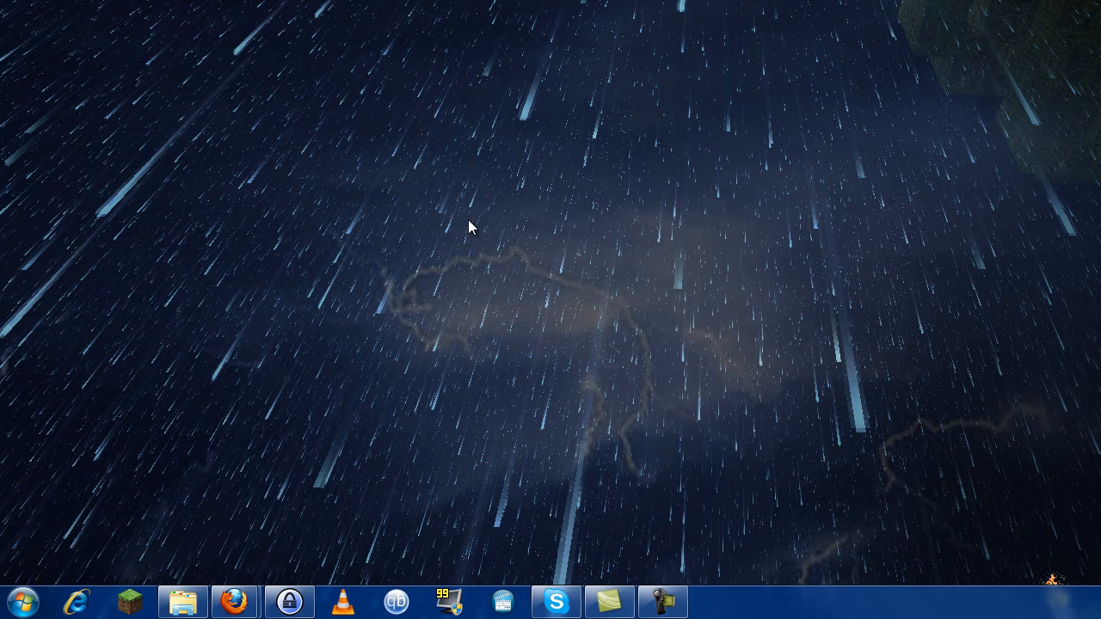
pyautogui.moveTo(447, 214)
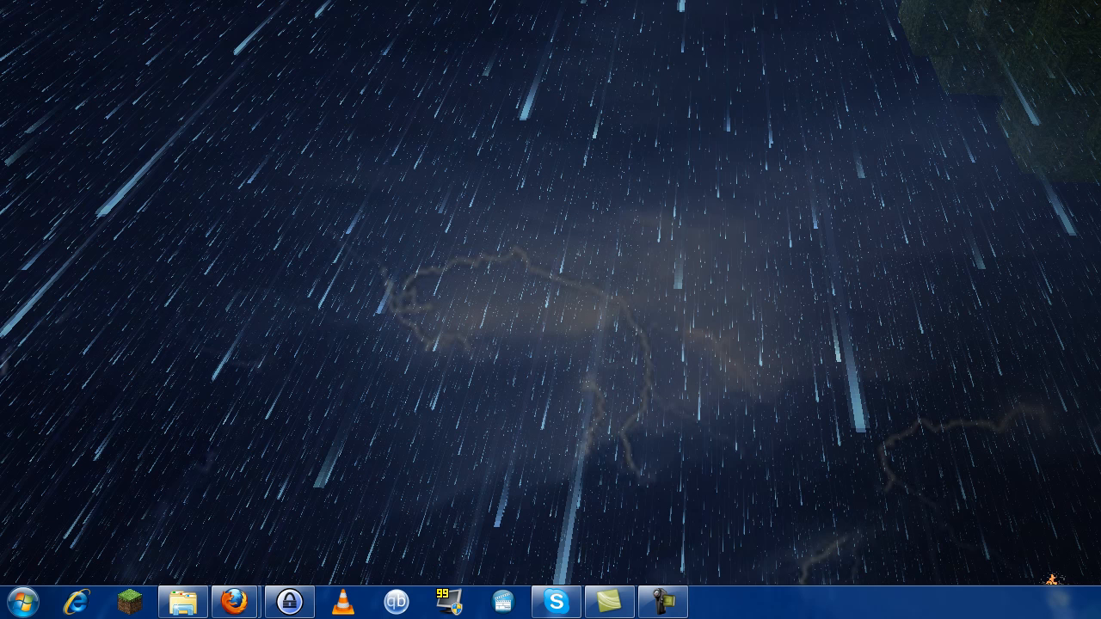
pyautogui.moveTo(743, 158)
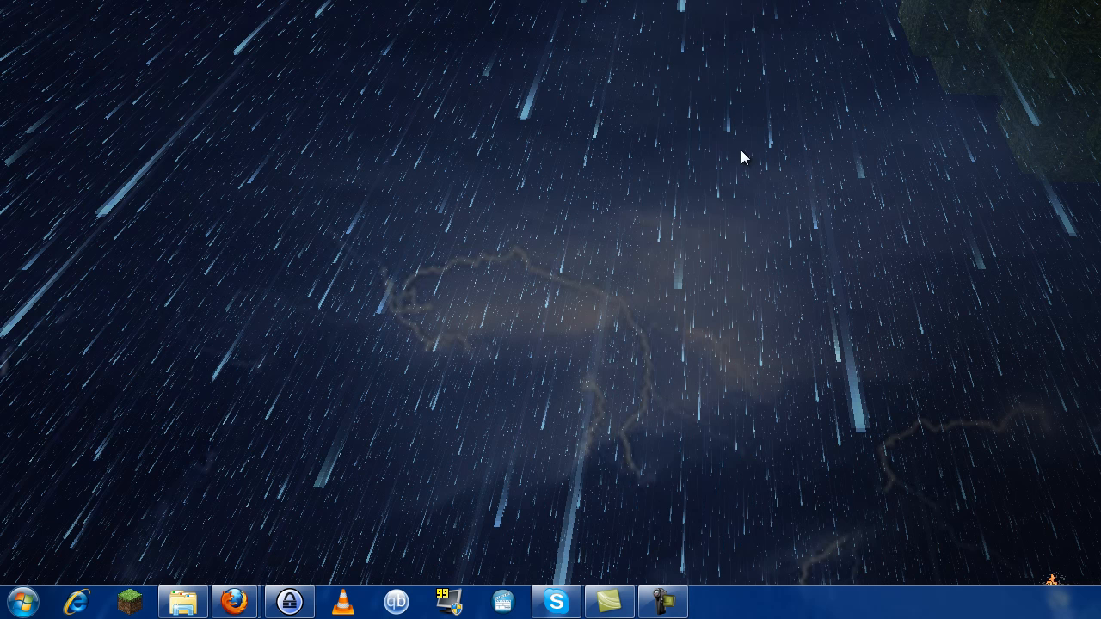
pyautogui.moveTo(241, 527)
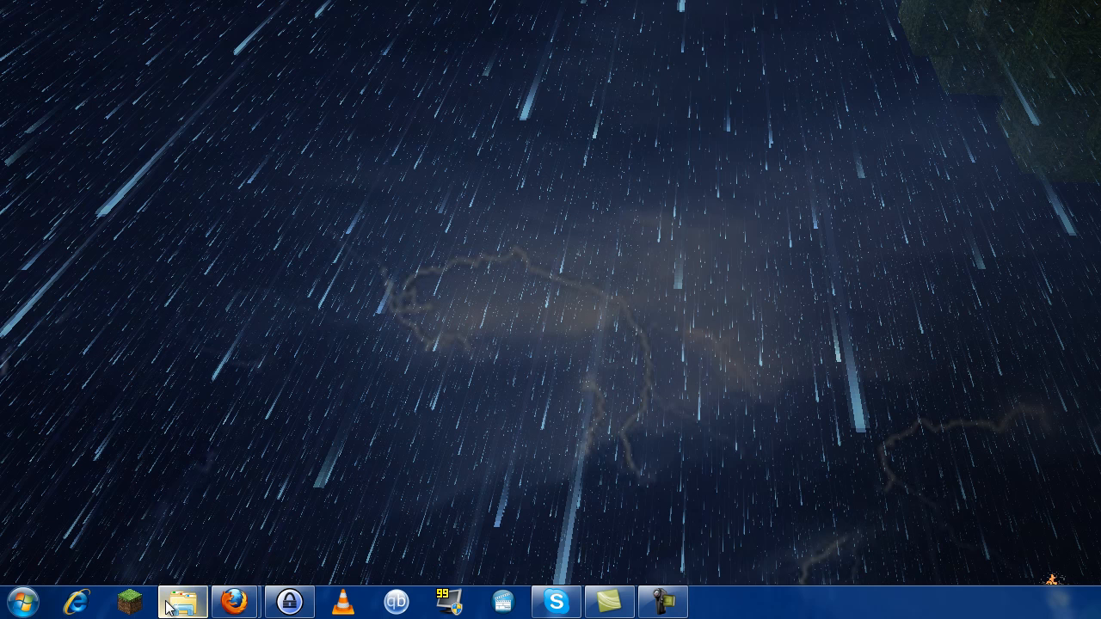
# - Search %appdata from the Start menu to reach the AppData Roaming folder
pyautogui.click(19, 595)
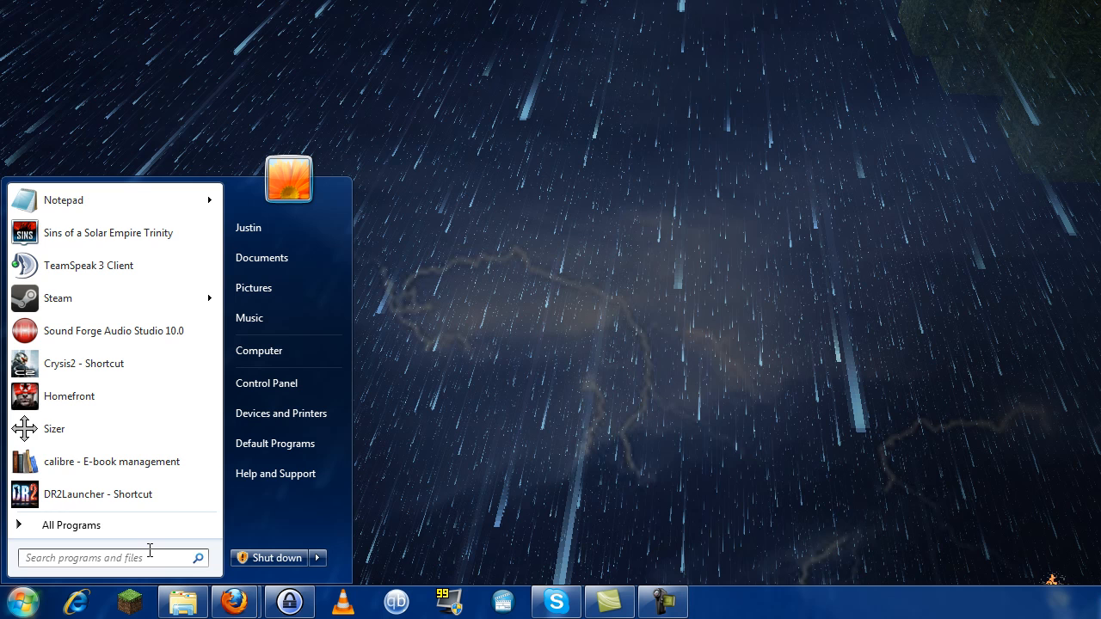
pyautogui.write('%appdaya')
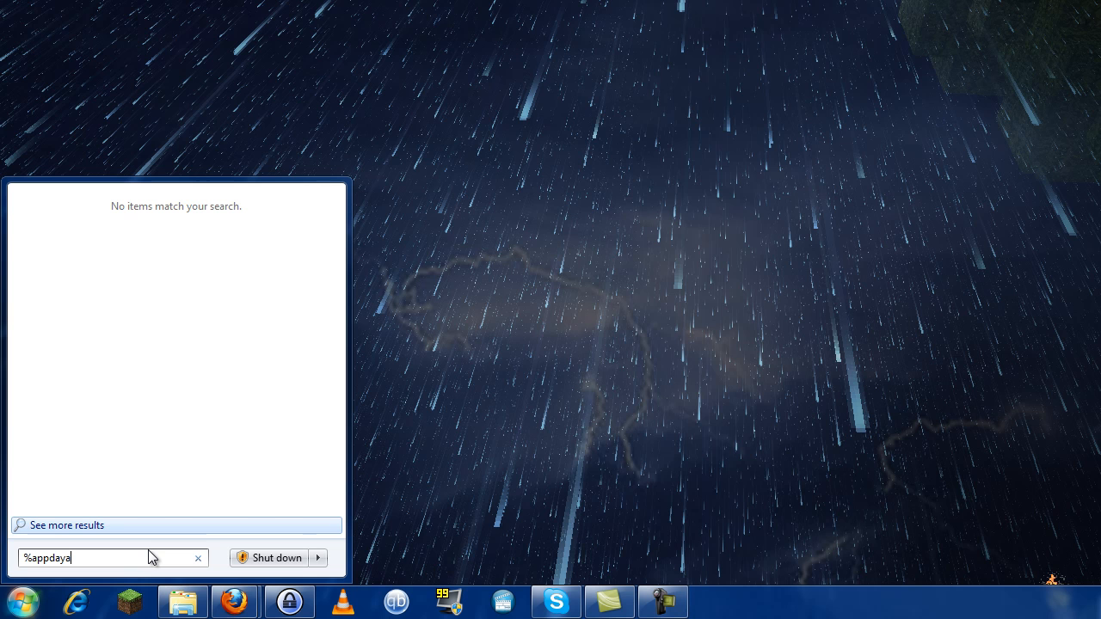
pyautogui.write('%')
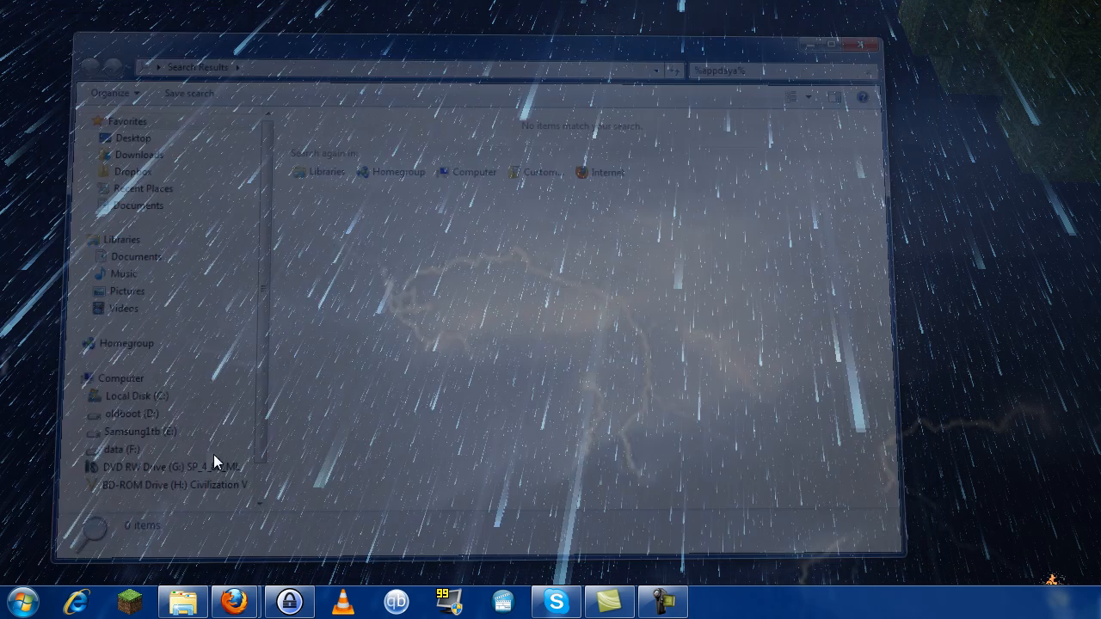
pyautogui.click(21, 599)
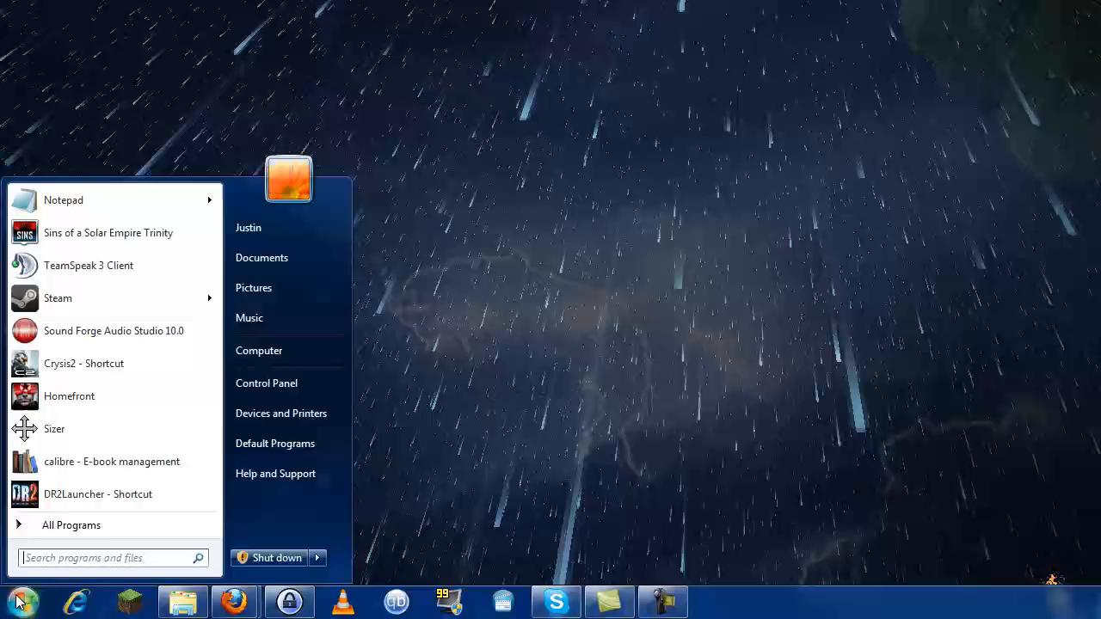
pyautogui.write('%appdata')
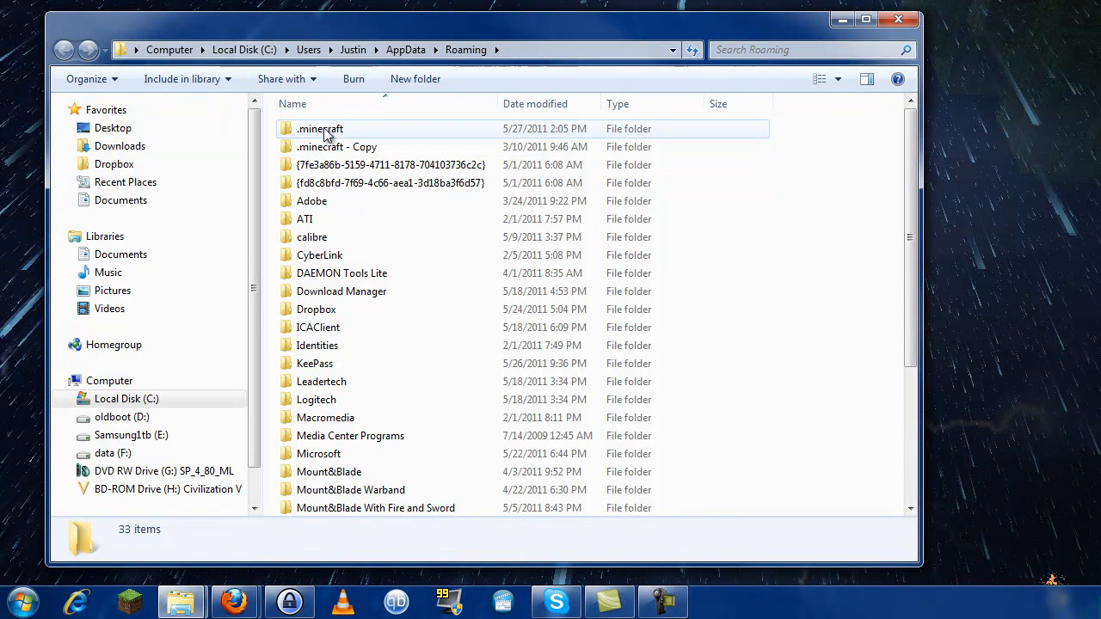
# - Enter the .minecraft folder and compare the bin and 'bin - 1.5 backup' folders
pyautogui.doubleClick(316, 127)
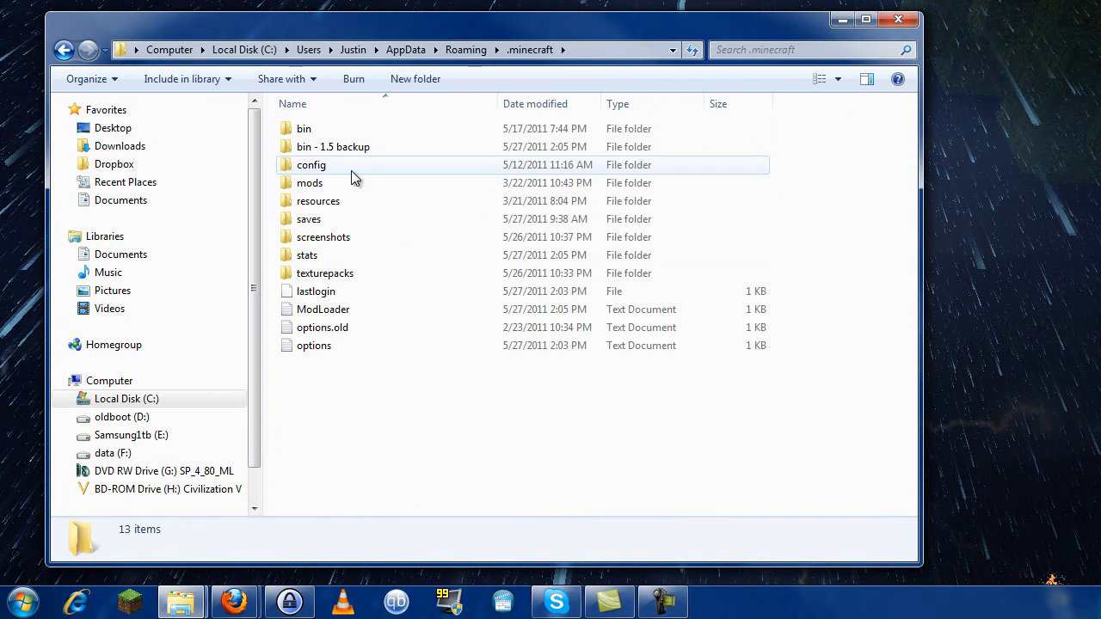
pyautogui.click(303, 127)
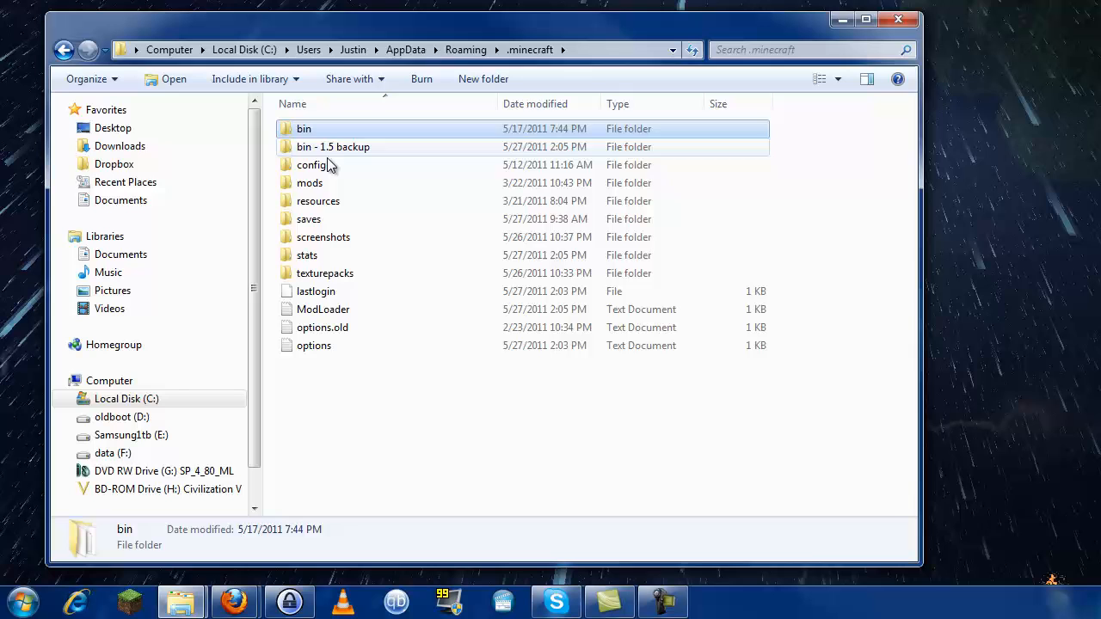
pyautogui.click(351, 146)
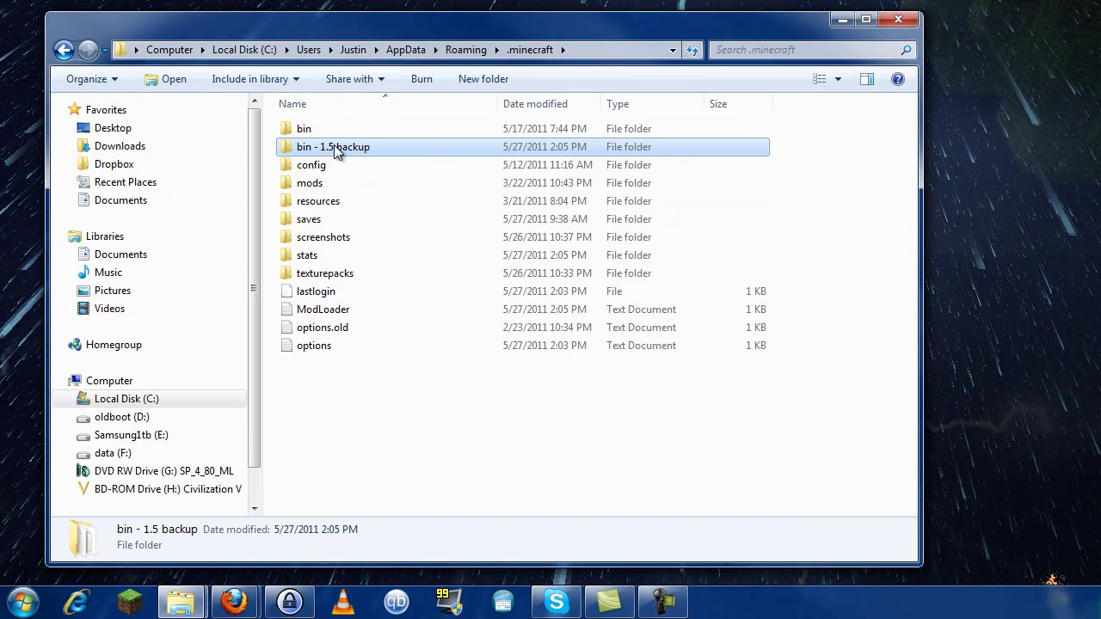
pyautogui.moveTo(320, 146)
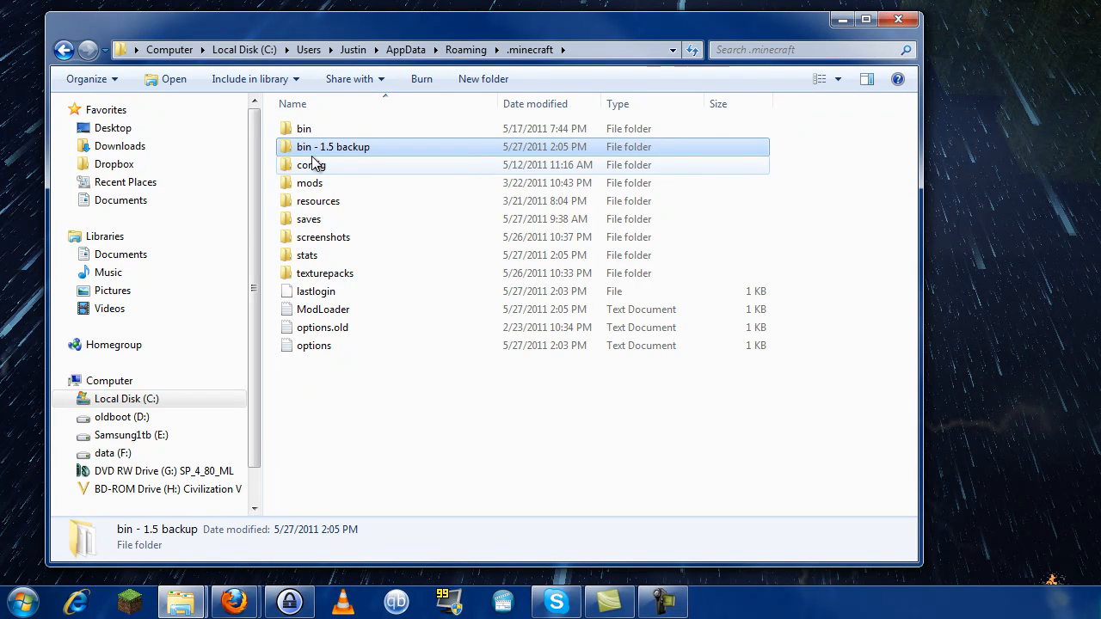
pyautogui.moveTo(309, 163)
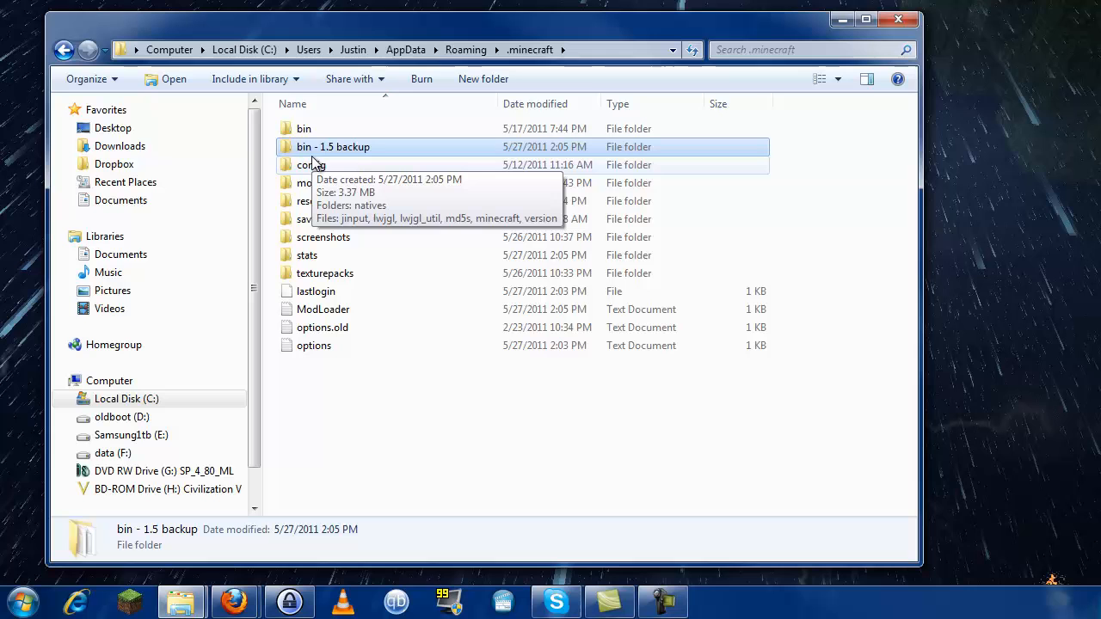
pyautogui.moveTo(286, 206)
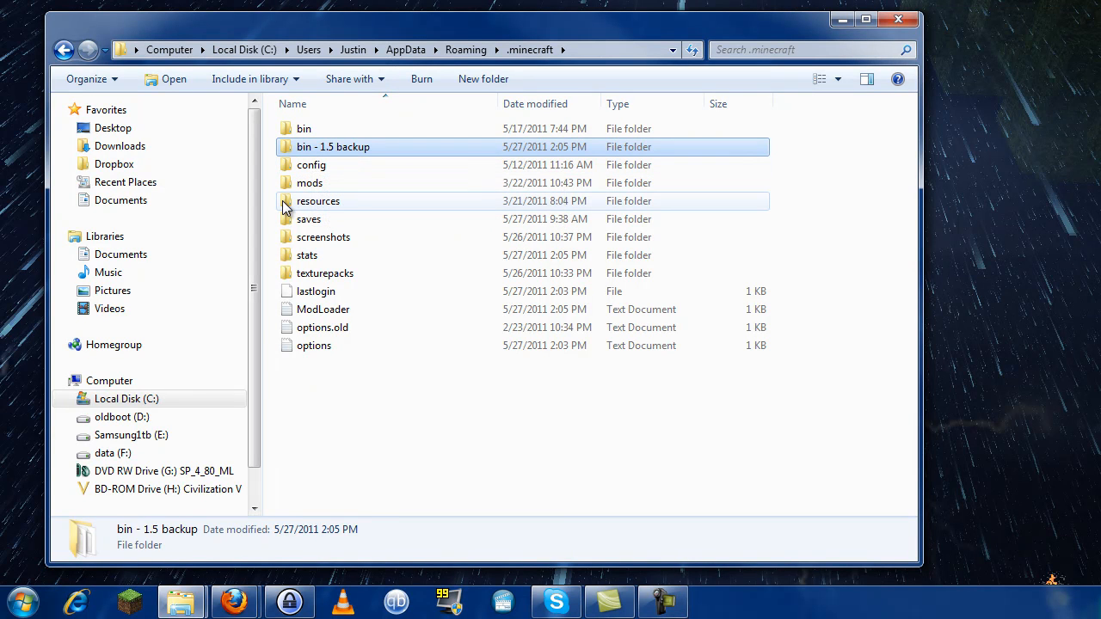
pyautogui.click(303, 128)
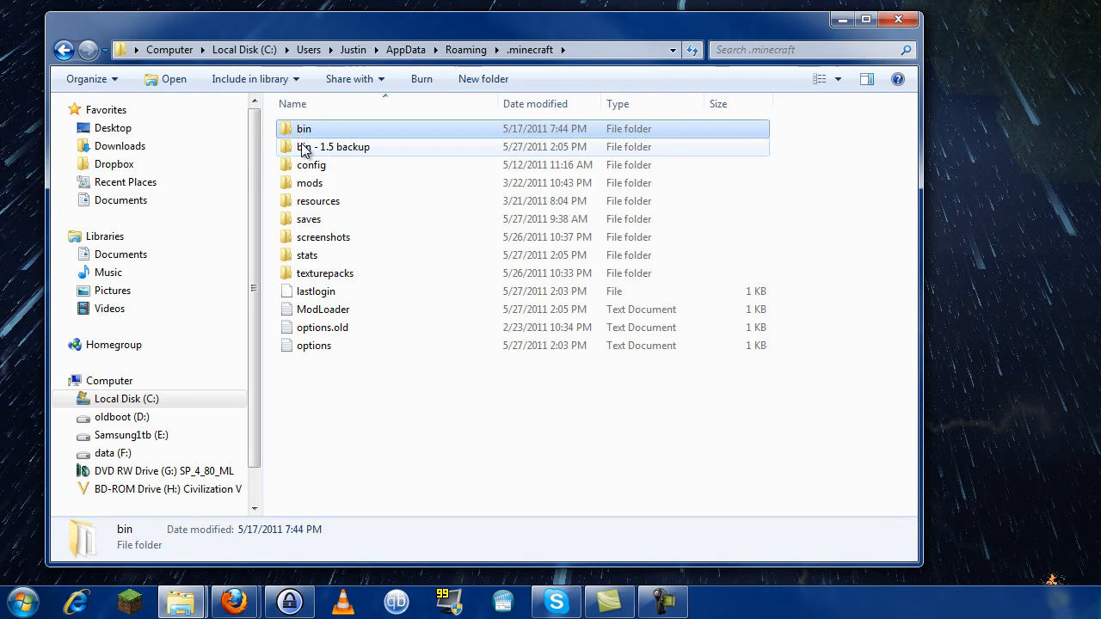
pyautogui.click(334, 146)
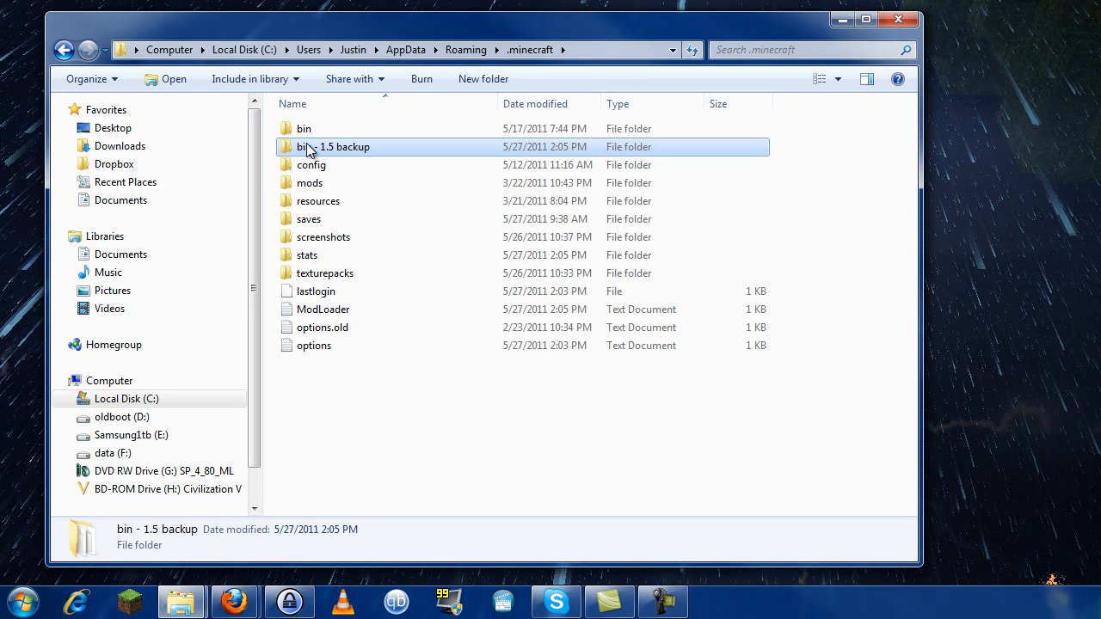
pyautogui.moveTo(310, 150)
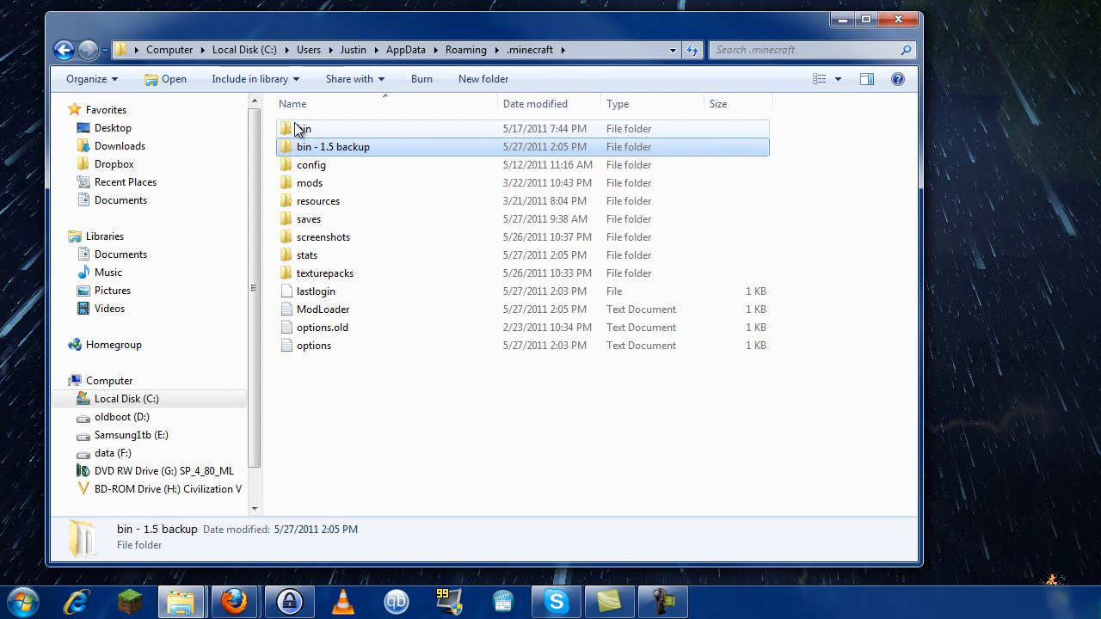
# - In the bin folder's Previous Versions, select the 5/25/2011 6:17 PM version
pyautogui.rightClick(301, 127)
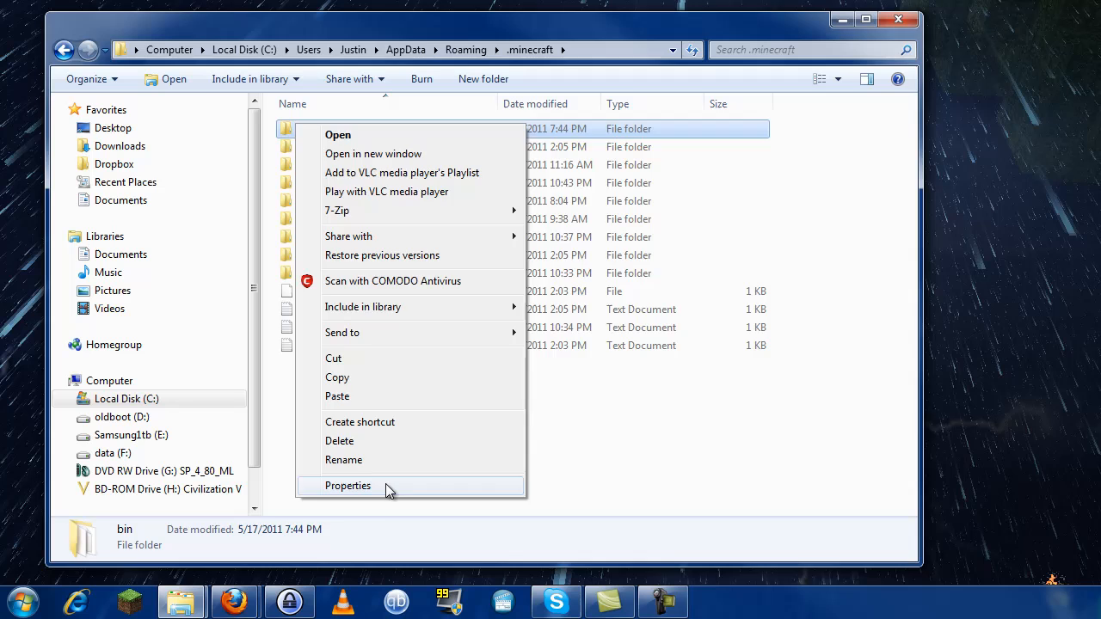
pyautogui.click(348, 485)
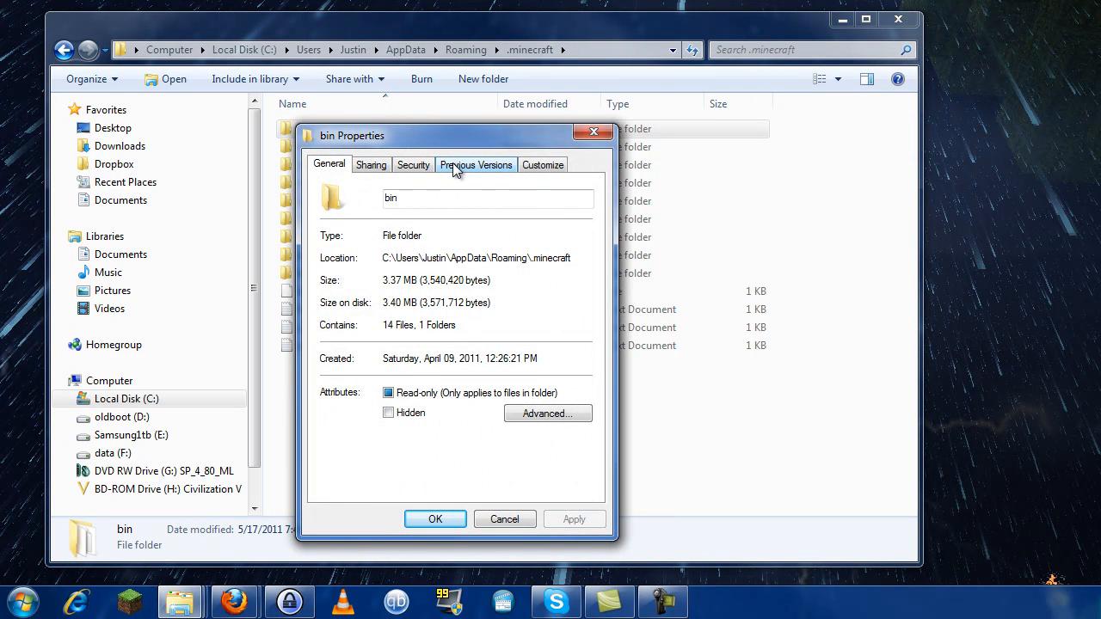
pyautogui.click(475, 166)
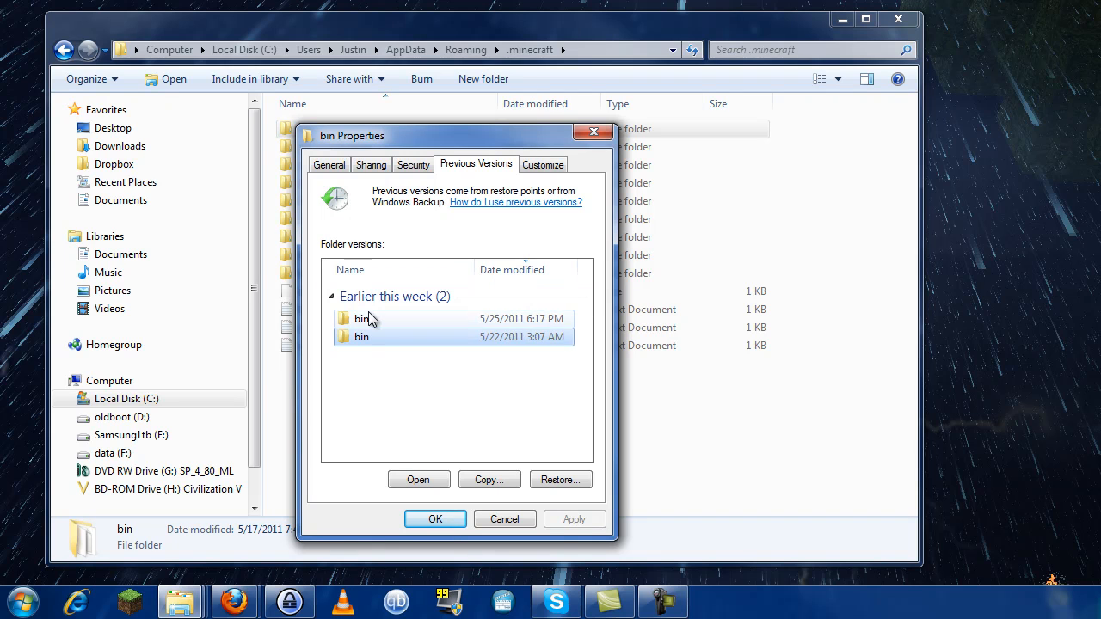
pyautogui.click(361, 319)
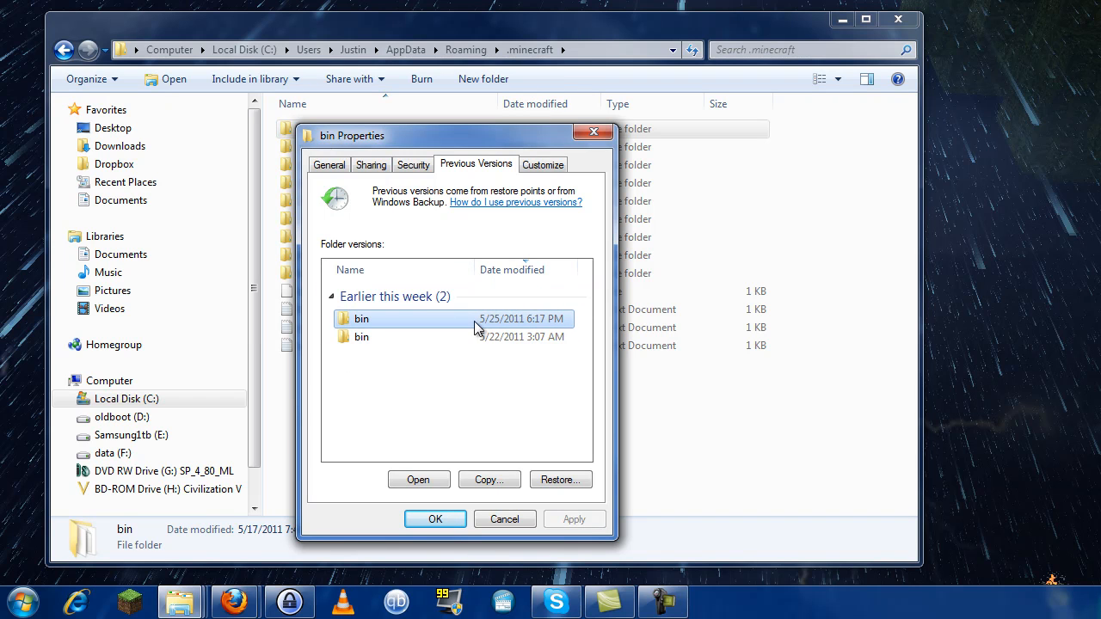
pyautogui.moveTo(361, 320)
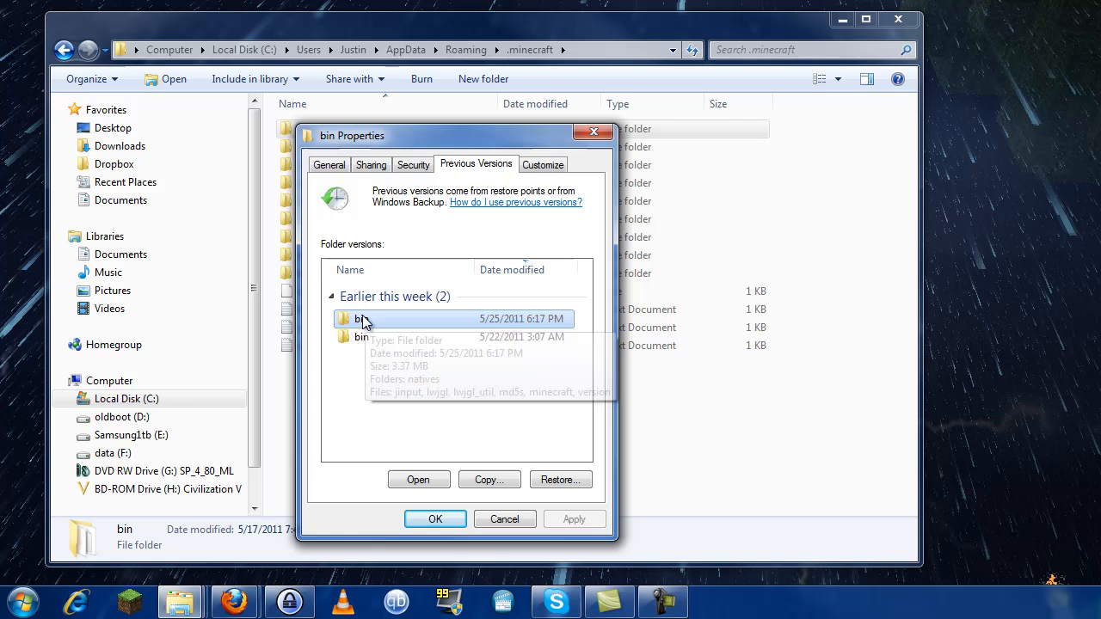
pyautogui.moveTo(423, 356)
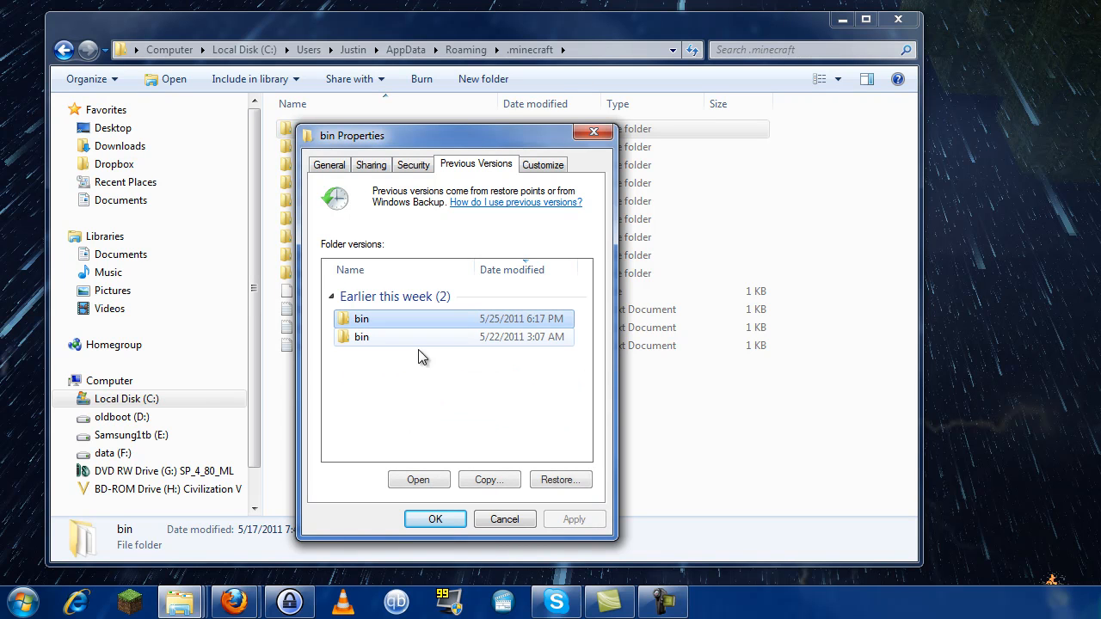
# - Restore bin to the 5/25/2011 6:17 PM version and confirm the success message
pyautogui.click(561, 479)
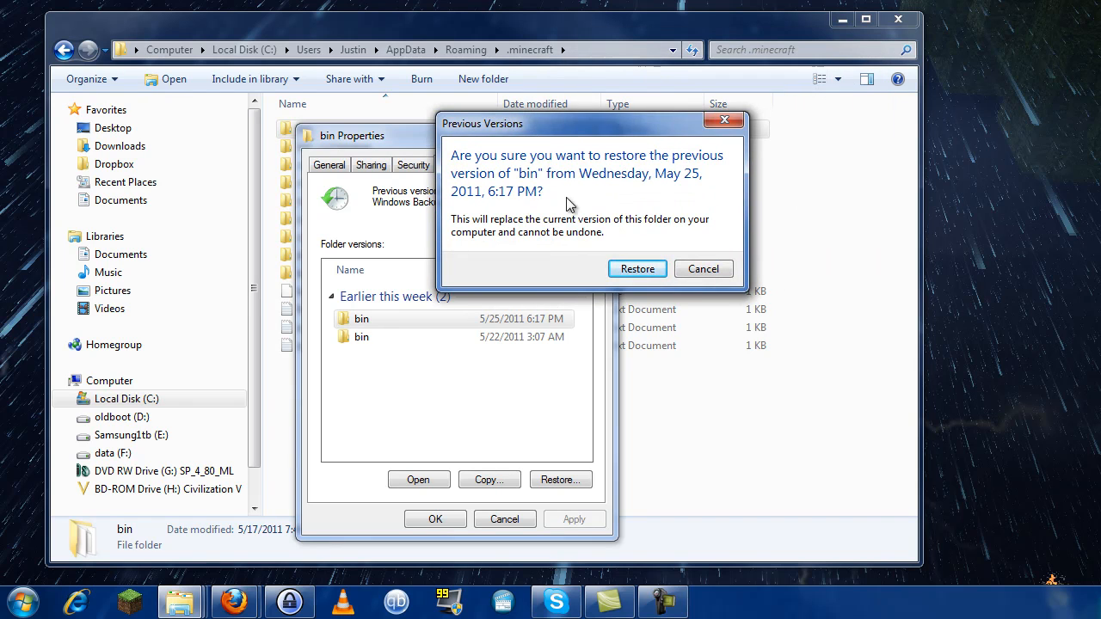
pyautogui.click(637, 269)
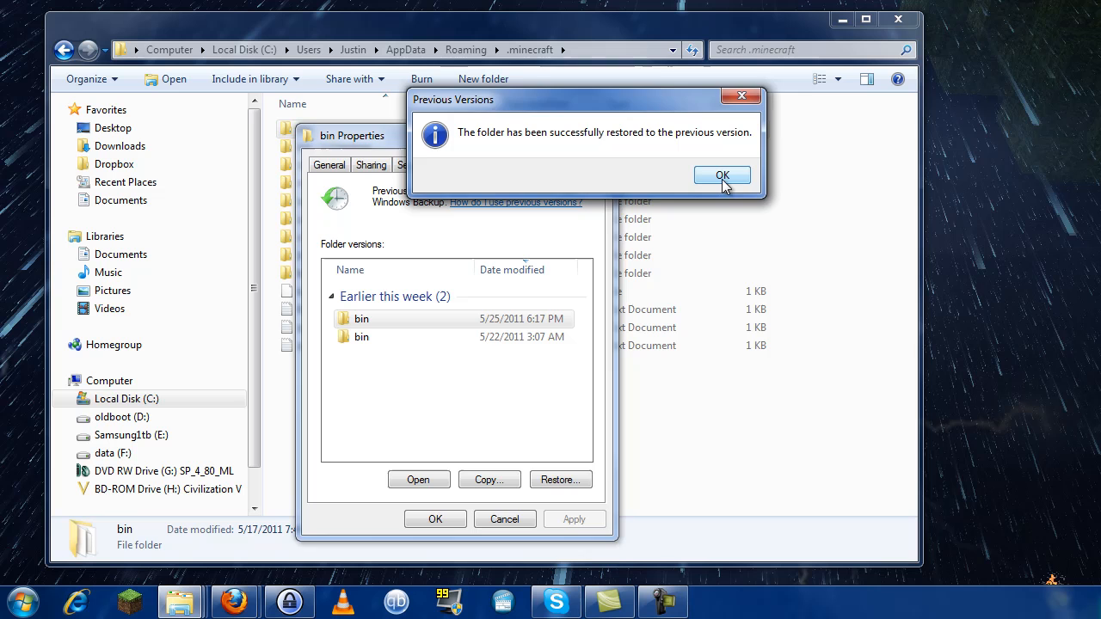
pyautogui.click(722, 175)
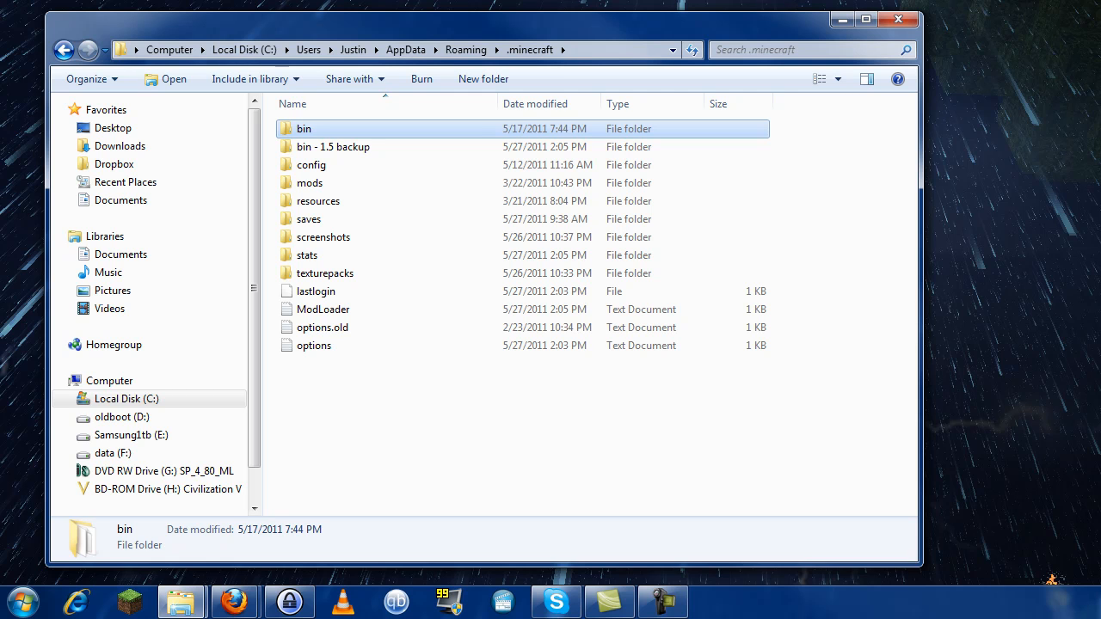
pyautogui.moveTo(485, 244)
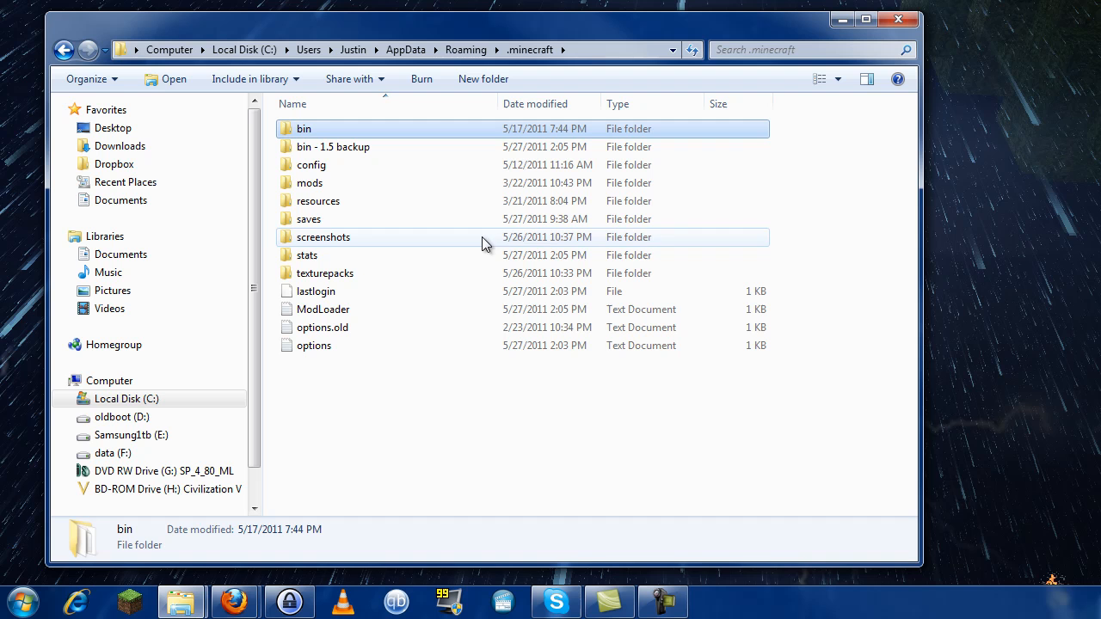
pyautogui.moveTo(512, 225)
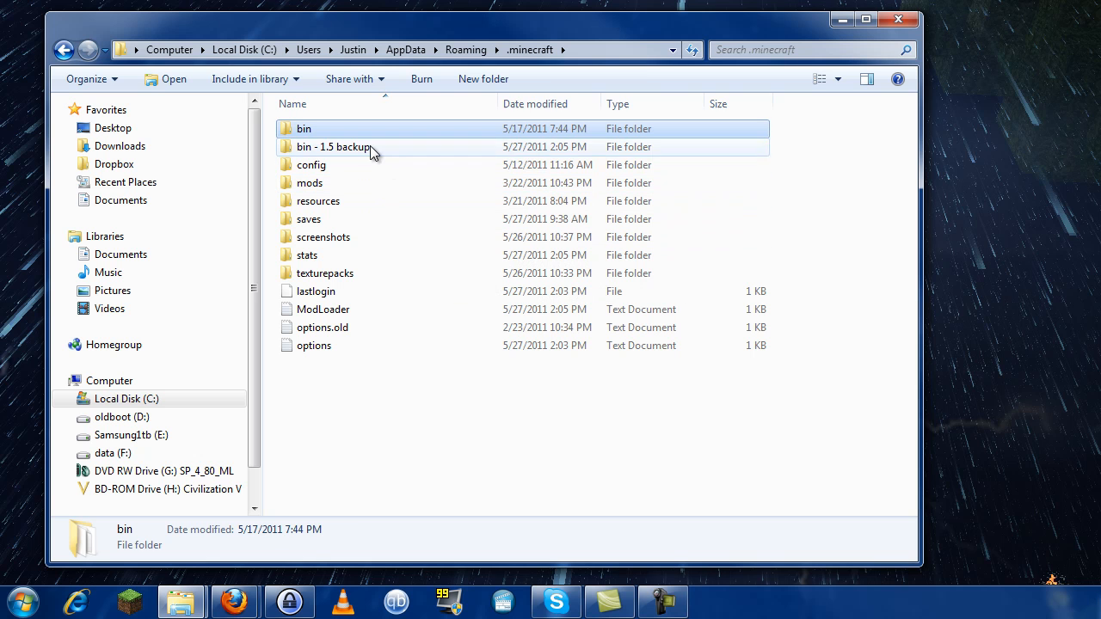
pyautogui.click(331, 147)
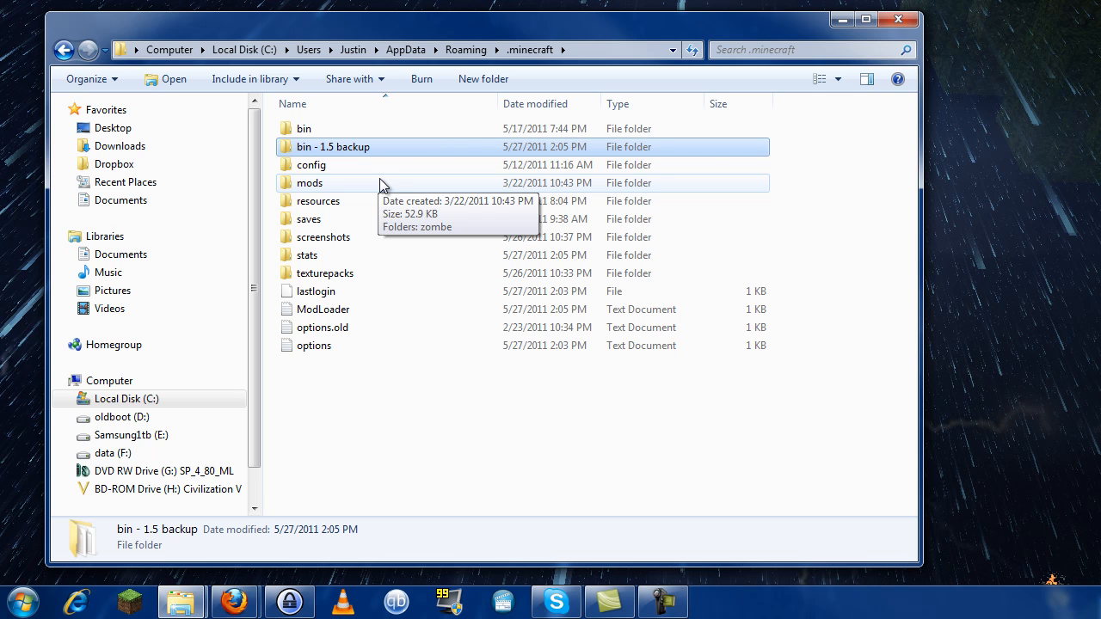
pyautogui.moveTo(643, 183)
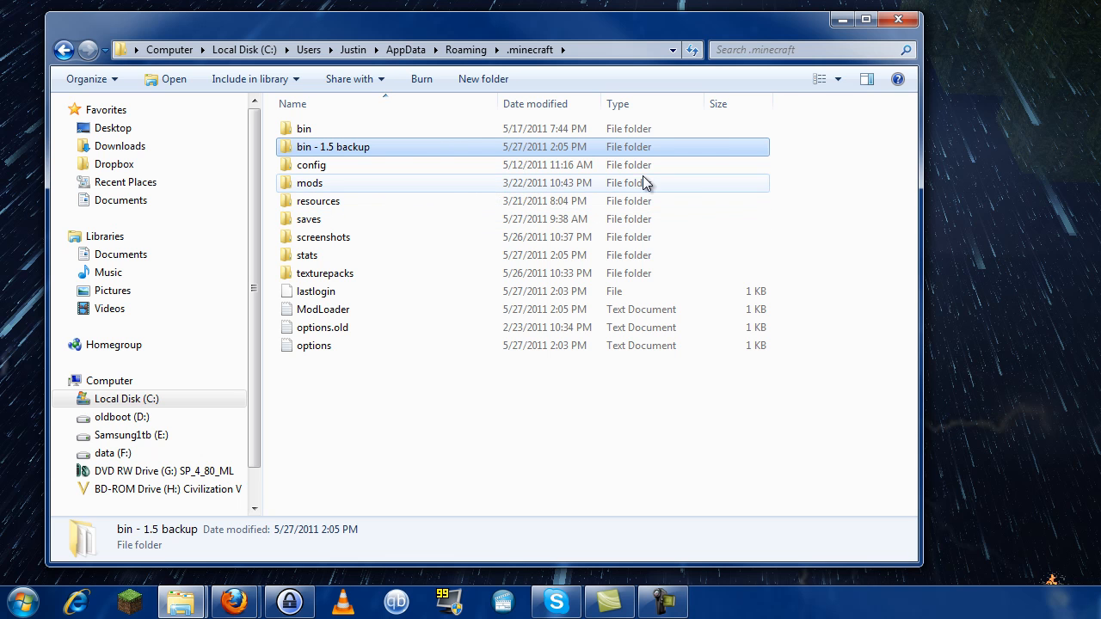